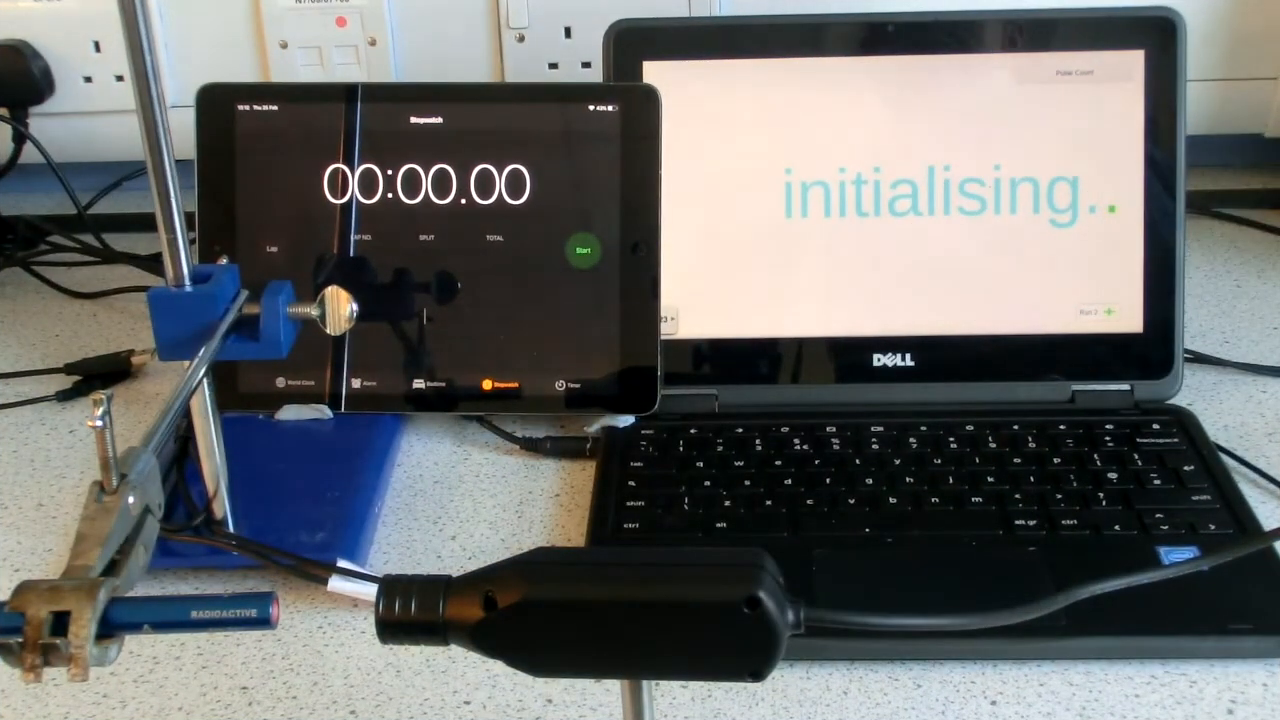
# Step: Start the Pulse Count recording of source counts as the iPad stopwatch begins timing
pyautogui.click(582, 249)
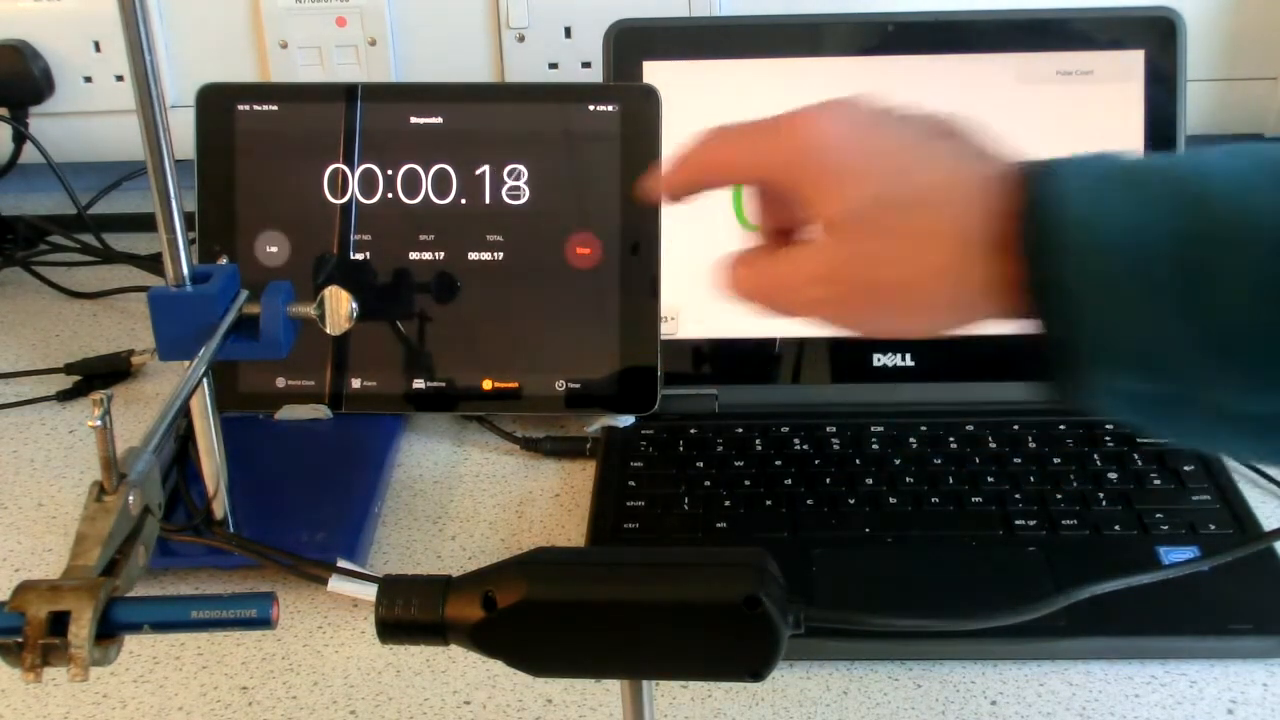